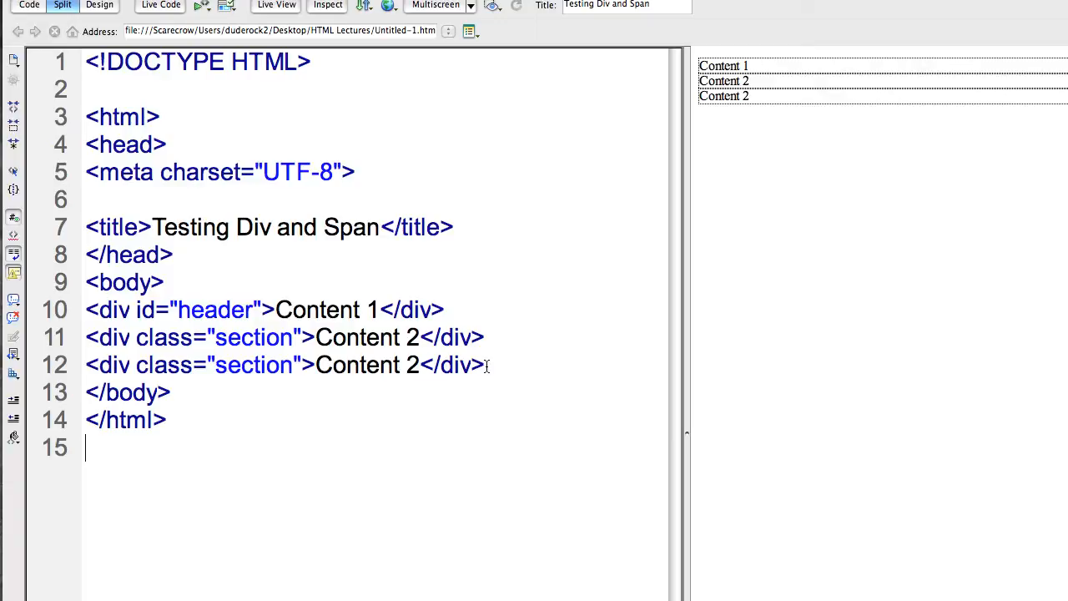
Step: Highlight the two class="section" div lines in the code
{"action": "left_click_drag", "start_coordinate": [85, 309], "coordinate": [484, 364]}
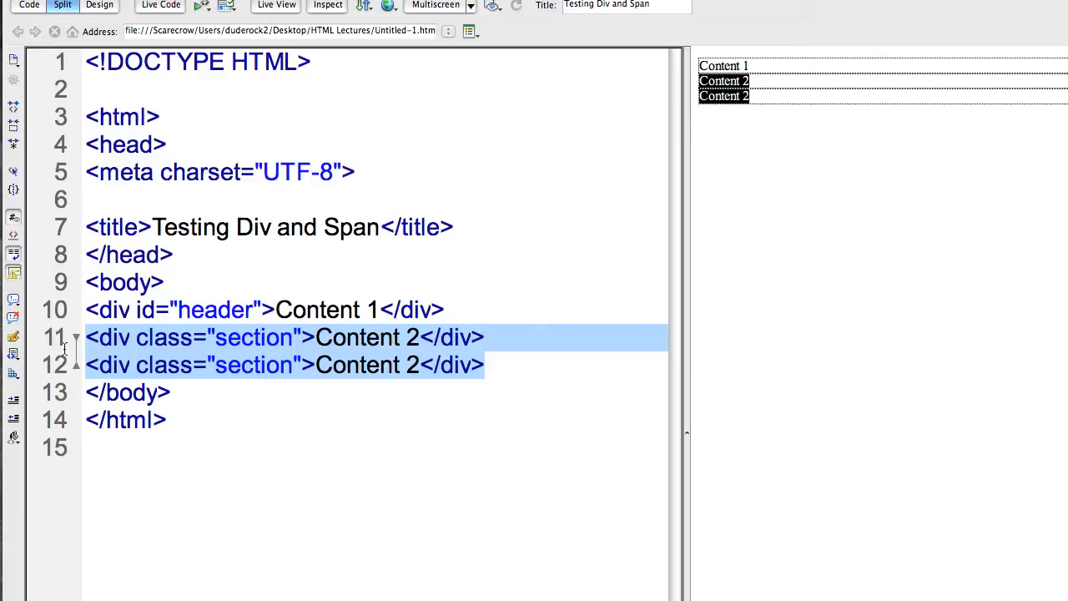
{"action": "mouse_move", "coordinate": [414, 340]}
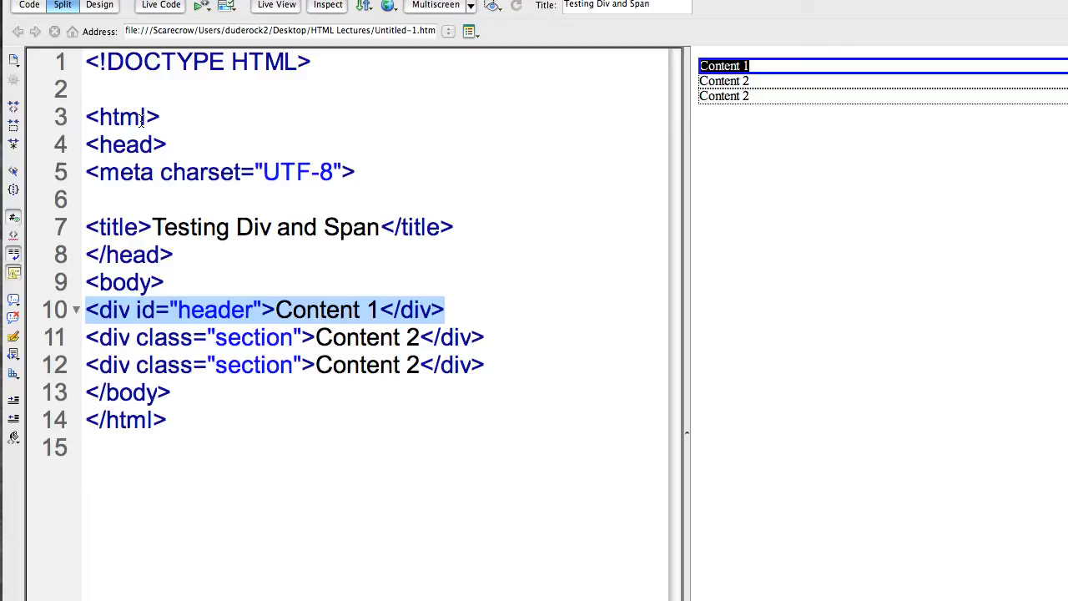
Step: Place the caret on the header div line before opening the resume page
{"action": "left_click", "coordinate": [142, 309]}
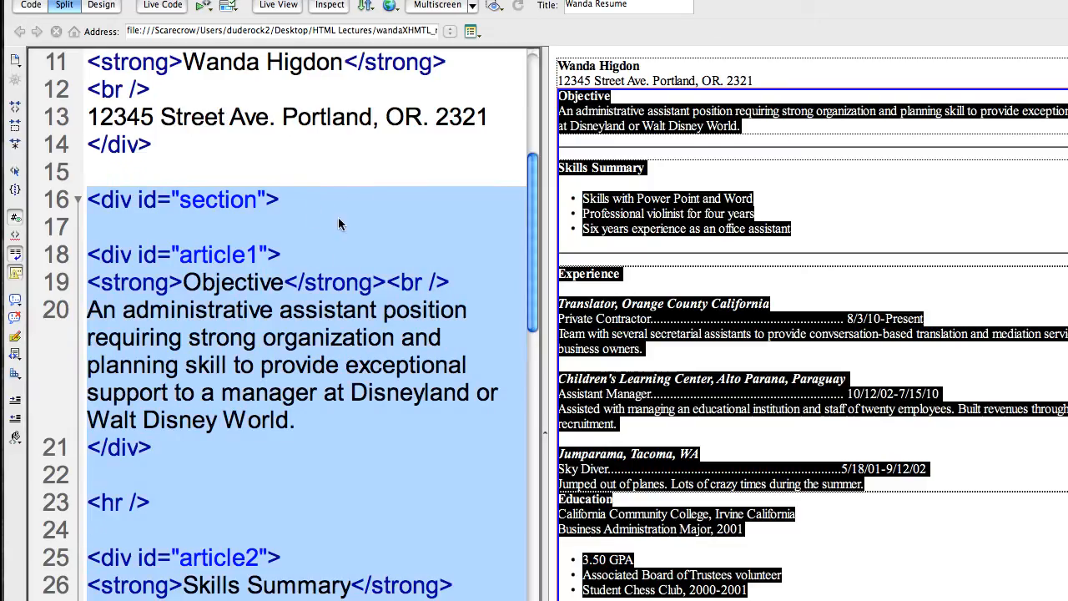
{"action": "mouse_move", "coordinate": [341, 201]}
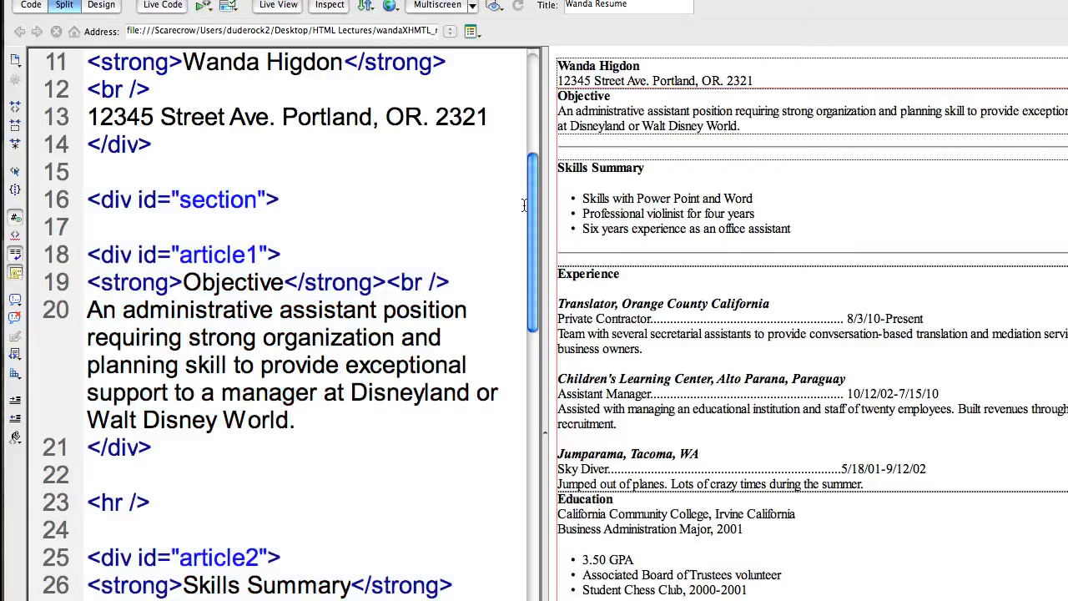
Step: Select the section div block starting from its <div id="section"> opening tag
{"action": "scroll", "scroll_direction": "up", "scroll_amount": 3}
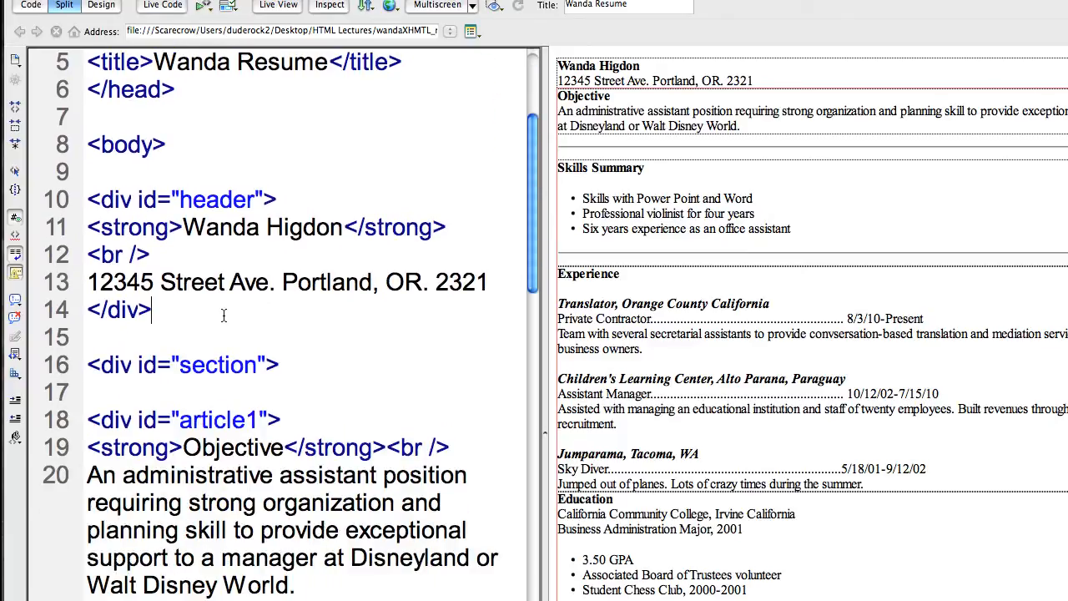
{"action": "mouse_move", "coordinate": [86, 198]}
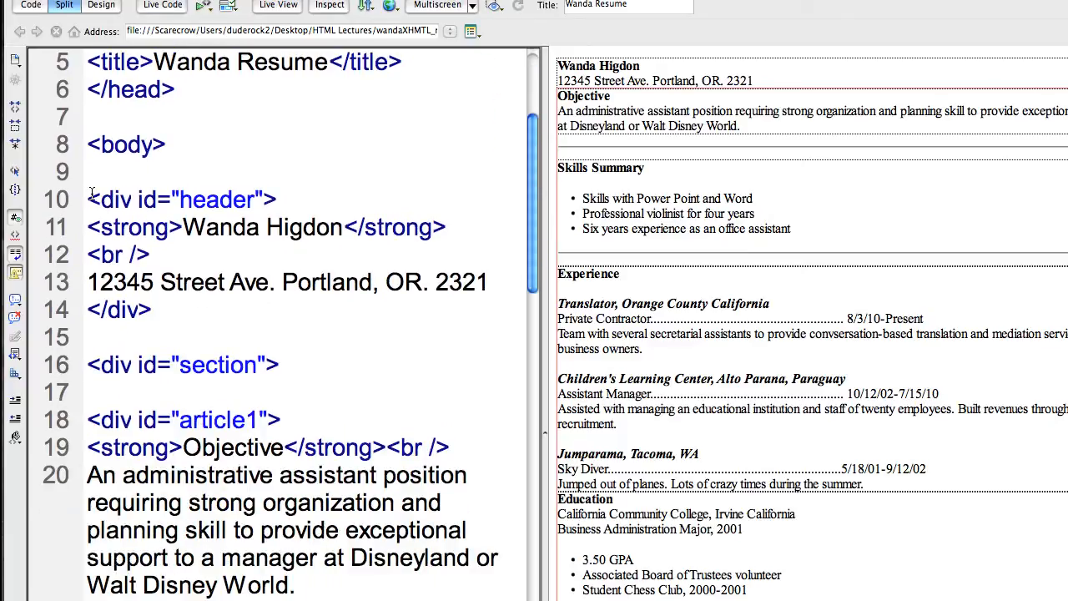
{"action": "left_click_drag", "start_coordinate": [87, 200], "coordinate": [154, 309]}
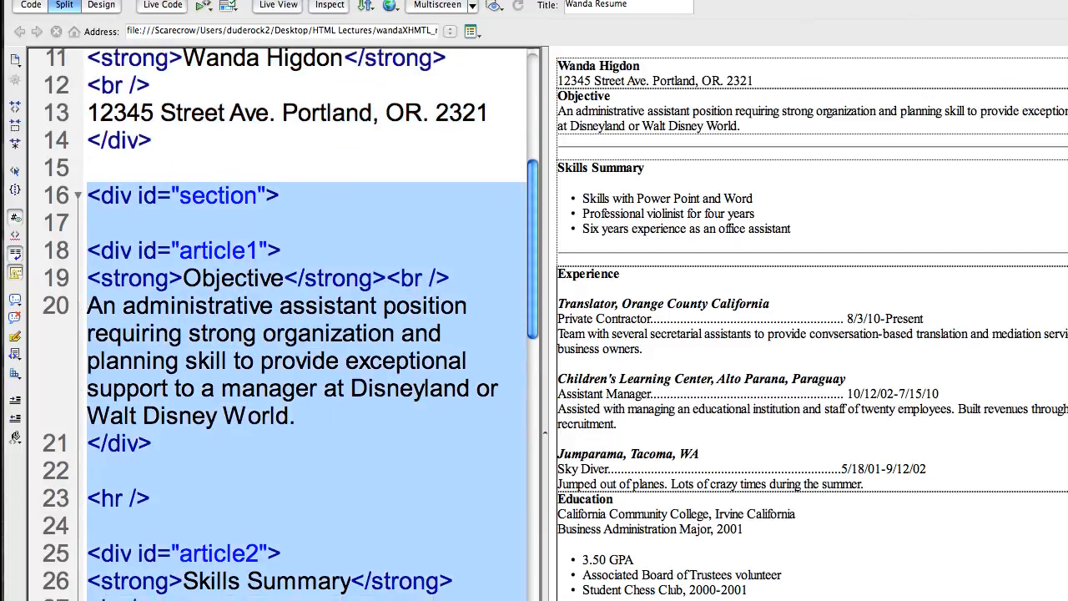
Step: Scroll the selected code down to the article4 Education div
{"action": "scroll", "scroll_direction": "down", "scroll_amount": 3}
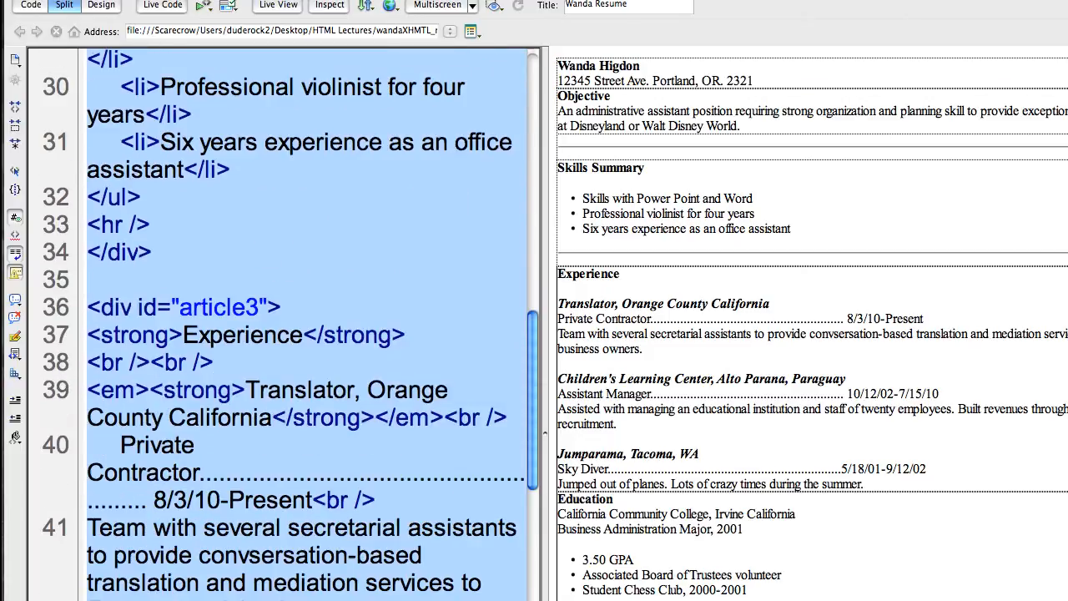
{"action": "scroll", "scroll_direction": "down", "scroll_amount": 3}
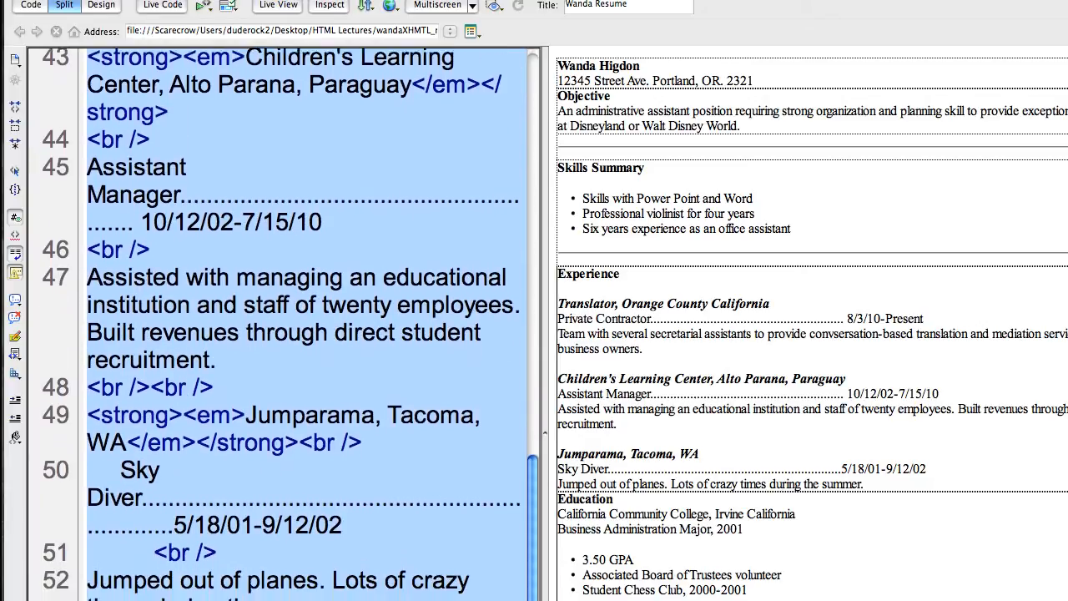
{"action": "scroll", "scroll_direction": "down", "scroll_amount": 3}
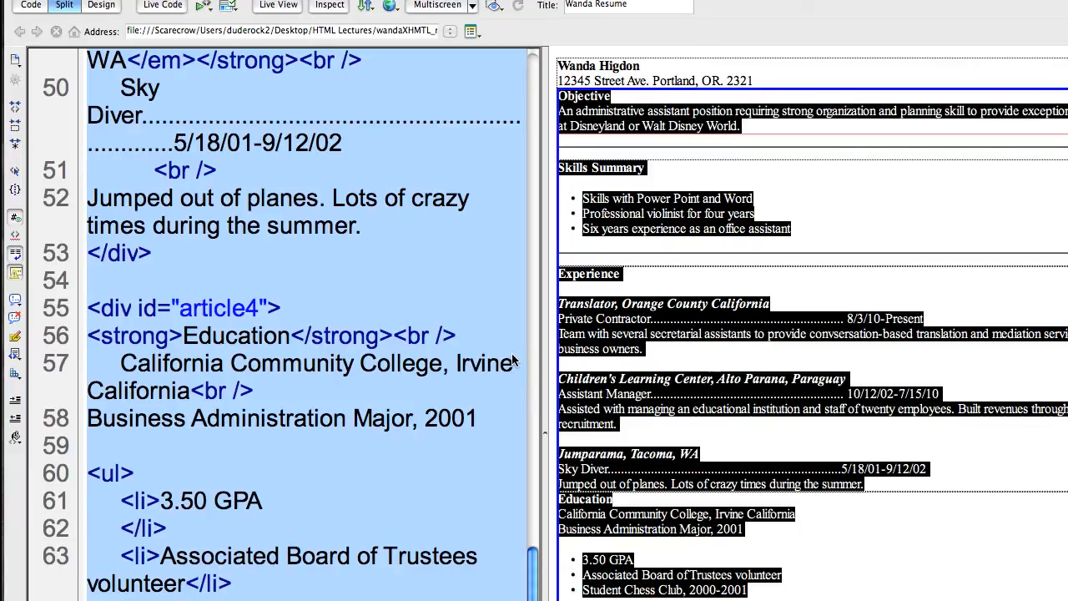
{"action": "mouse_move", "coordinate": [614, 114]}
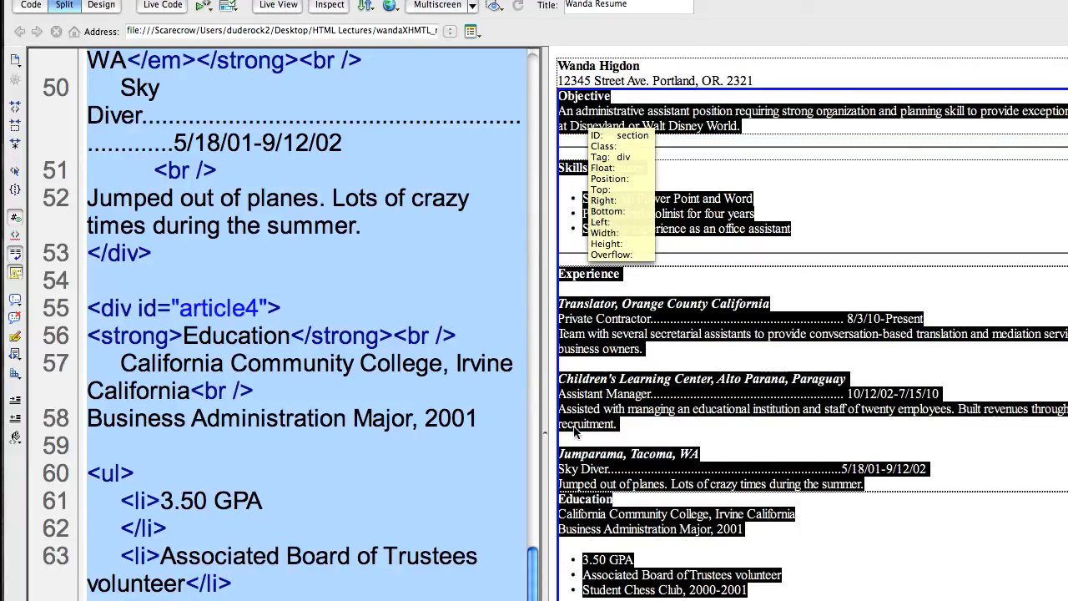
{"action": "mouse_move", "coordinate": [287, 321]}
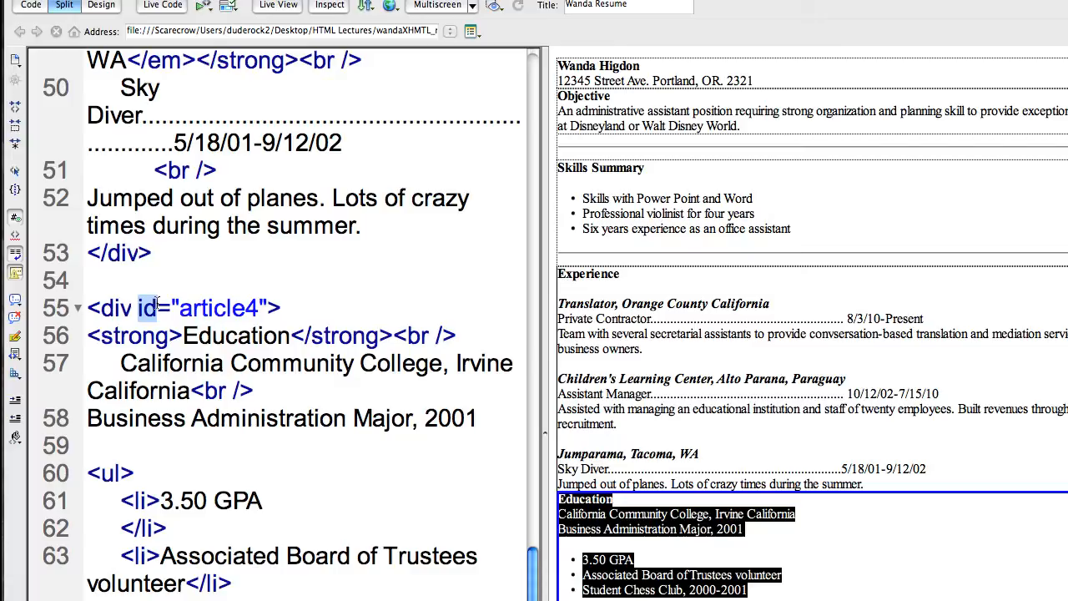
Step: Pick out the id value article4, then reveal the closing div and footer below
{"action": "left_click", "coordinate": [338, 557]}
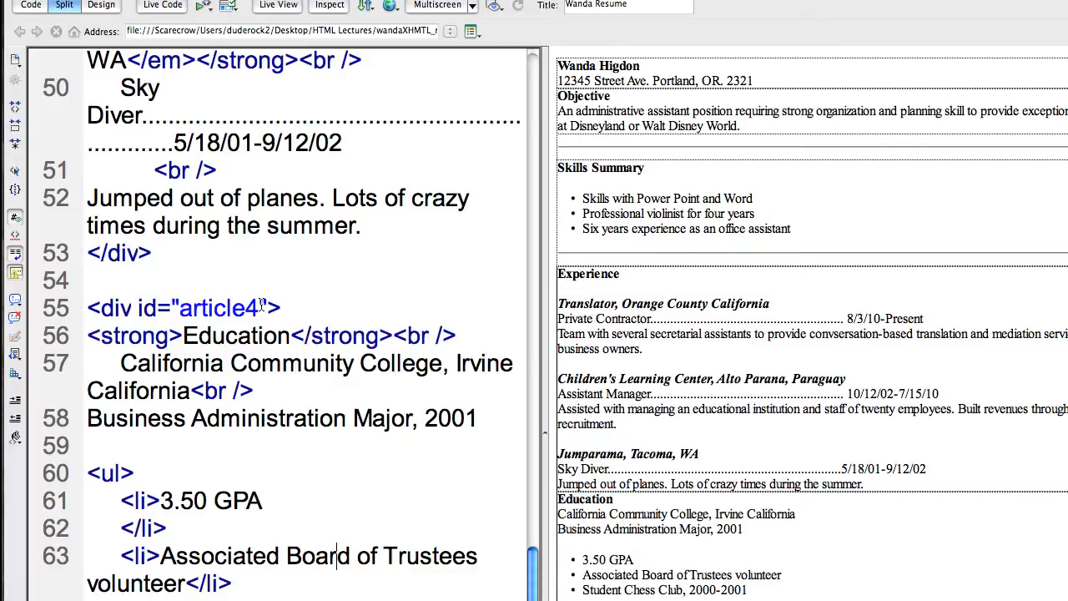
{"action": "double_click", "coordinate": [220, 307]}
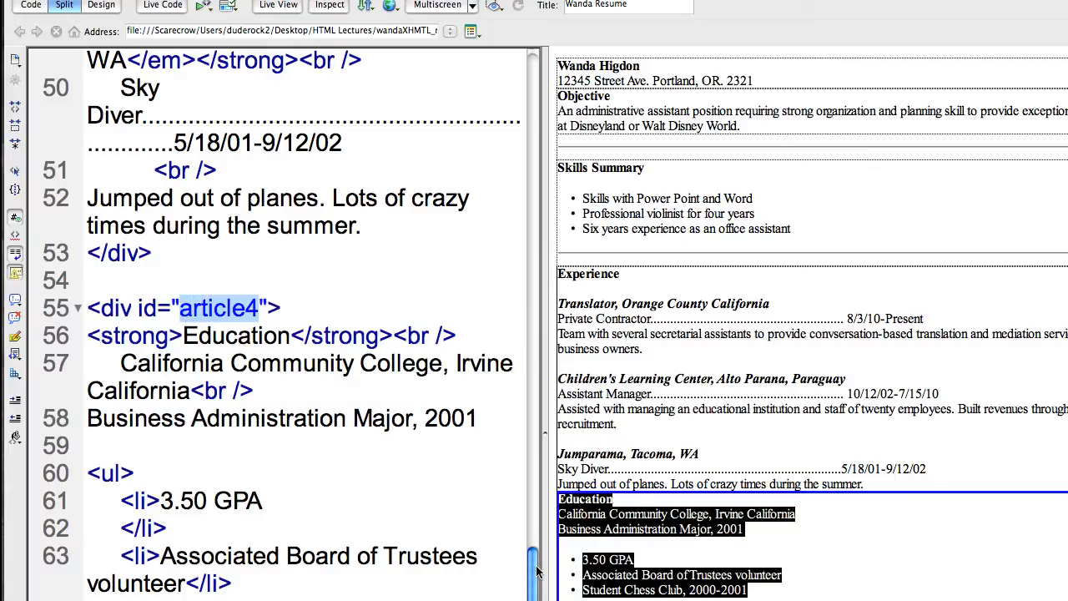
{"action": "scroll", "scroll_direction": "down", "scroll_amount": 3}
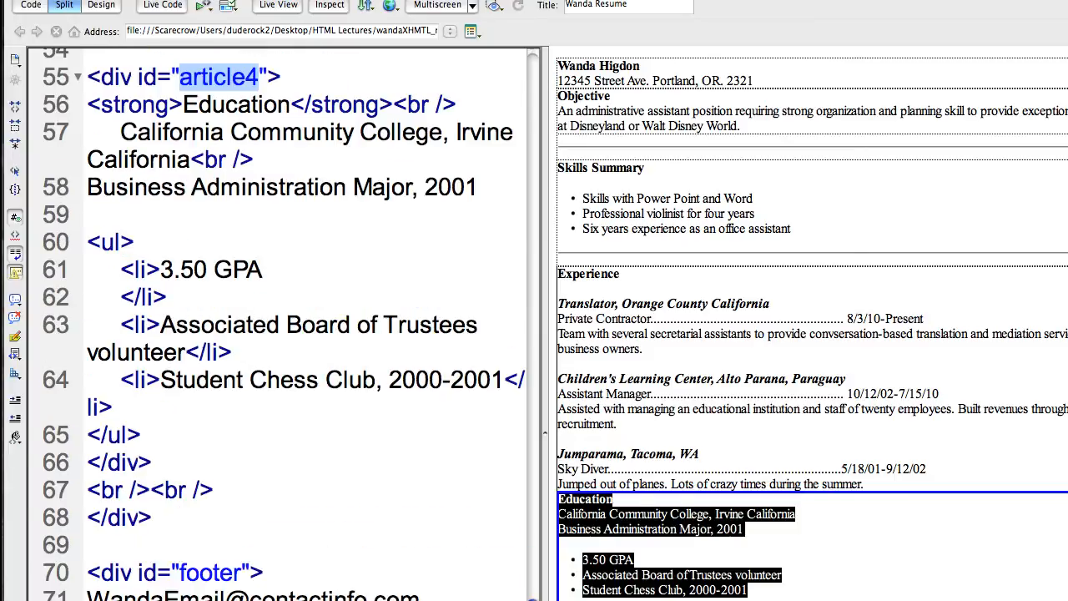